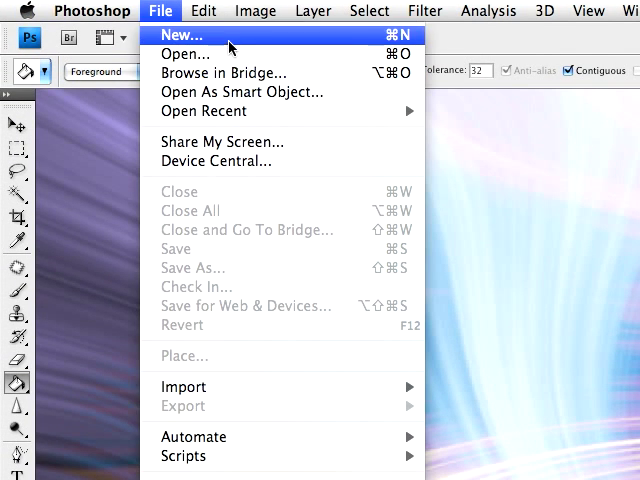
- Create a 450 × 450 px, 72 ppi RGB document 'Liquid Metal' on white
click(182, 35)
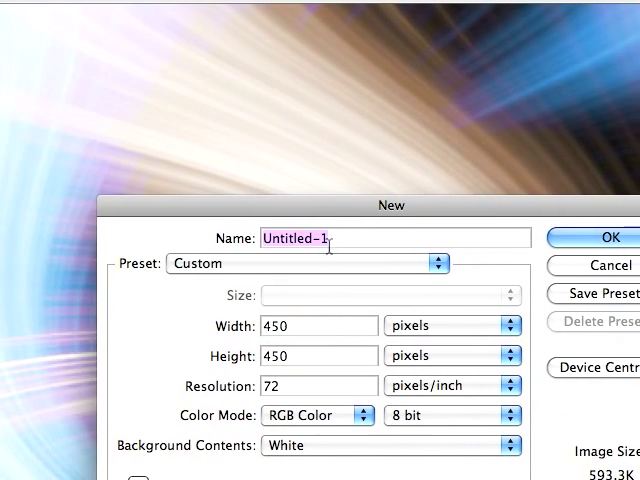
text(L)
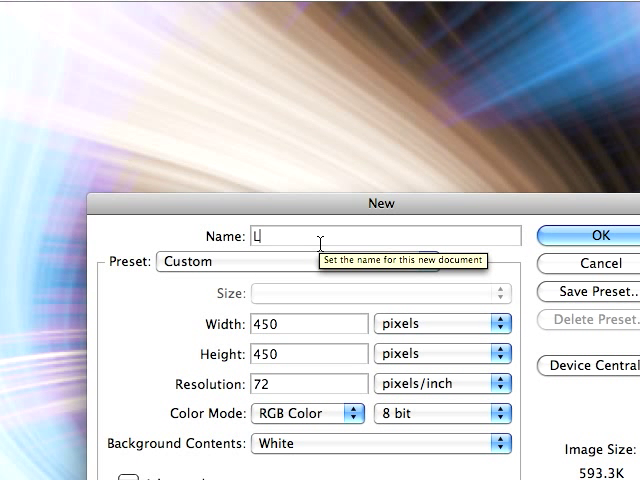
text(iquid Metal)
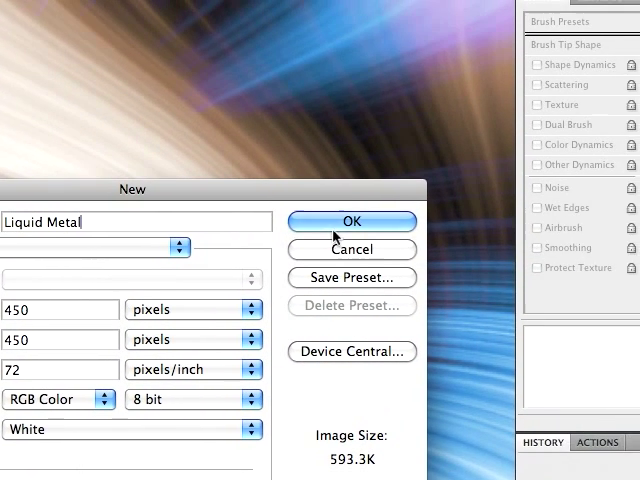
click(351, 221)
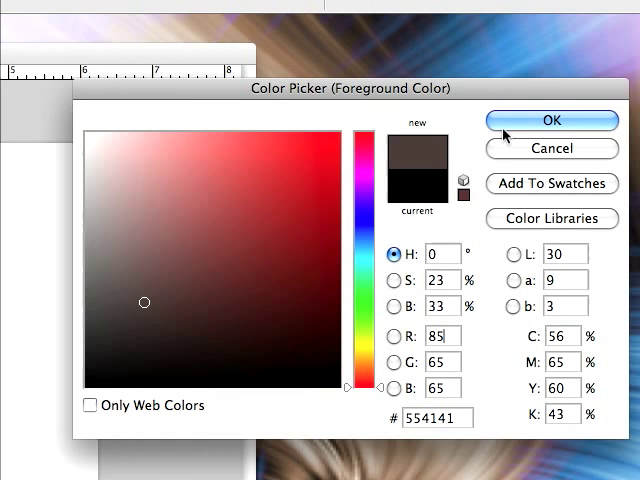
- Confirm black as the new foreground colour in the Color Picker
click(551, 120)
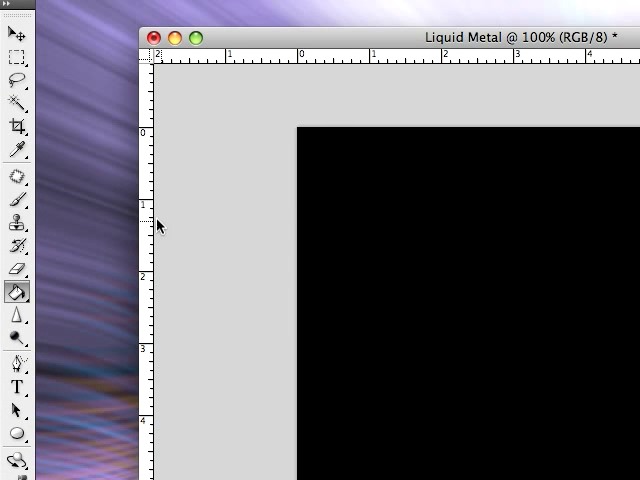
- Bring up the Filter menu's Render options over the black canvas
click(318, 10)
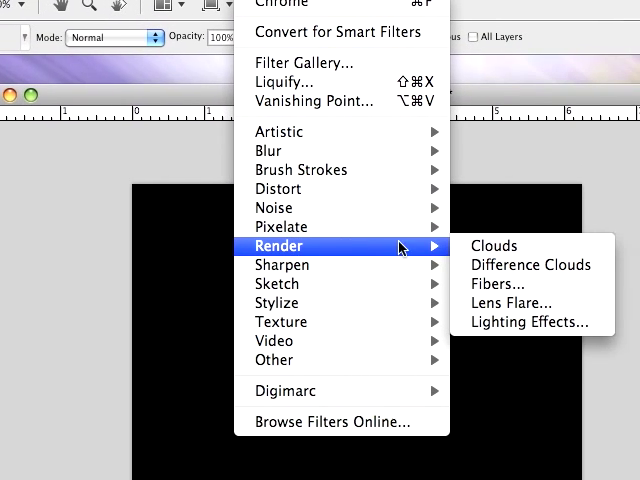
- Render grey Clouds across the Liquid Metal canvas
click(494, 245)
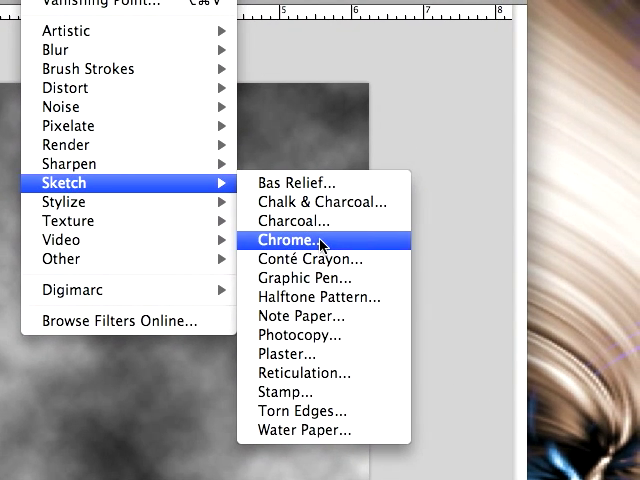
- Apply the Chrome sketch filter with Detail 3 and Smoothness 0
click(291, 239)
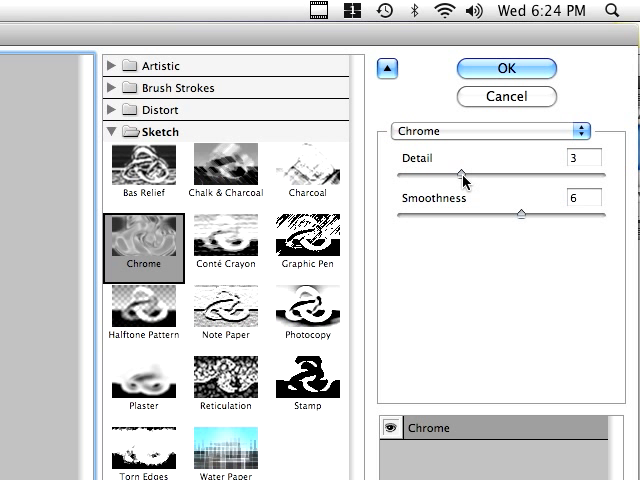
mouse_move(461, 180)
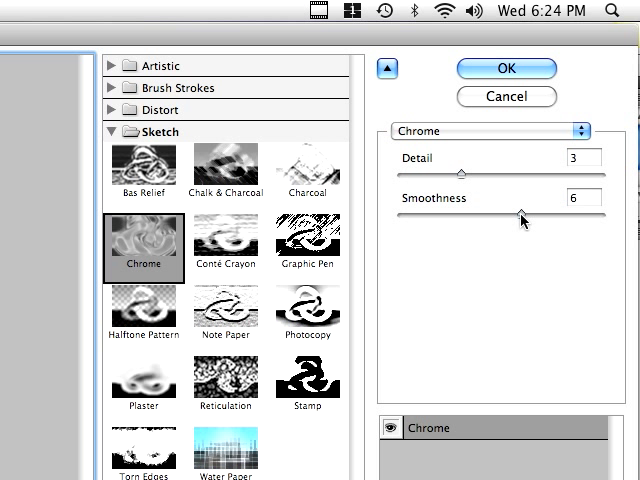
click(505, 68)
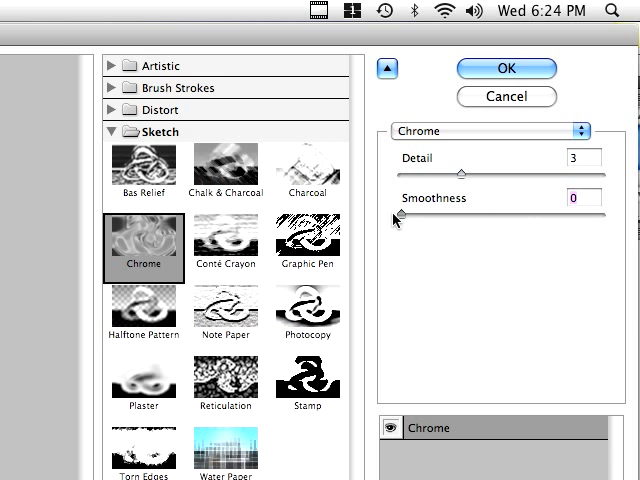
click(504, 68)
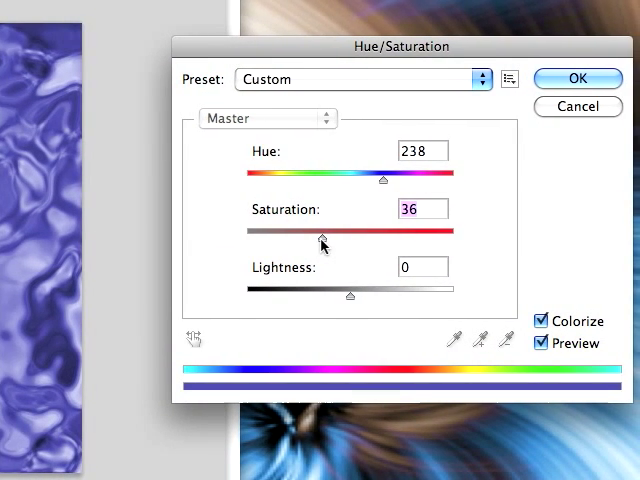
- Apply colourized Hue/Saturation: hue 238, saturation 36, lightness 0
click(577, 78)
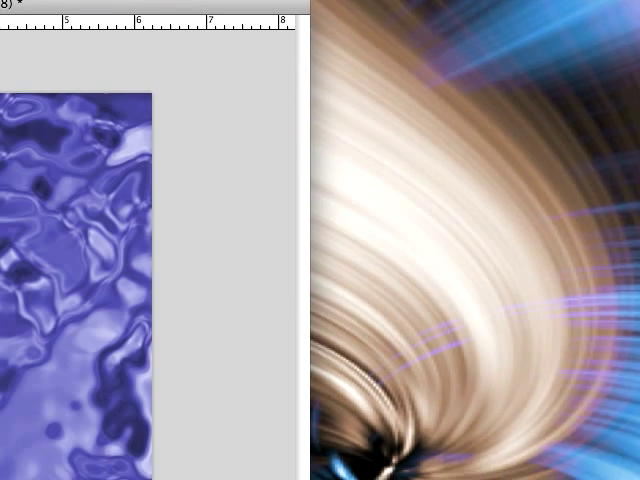